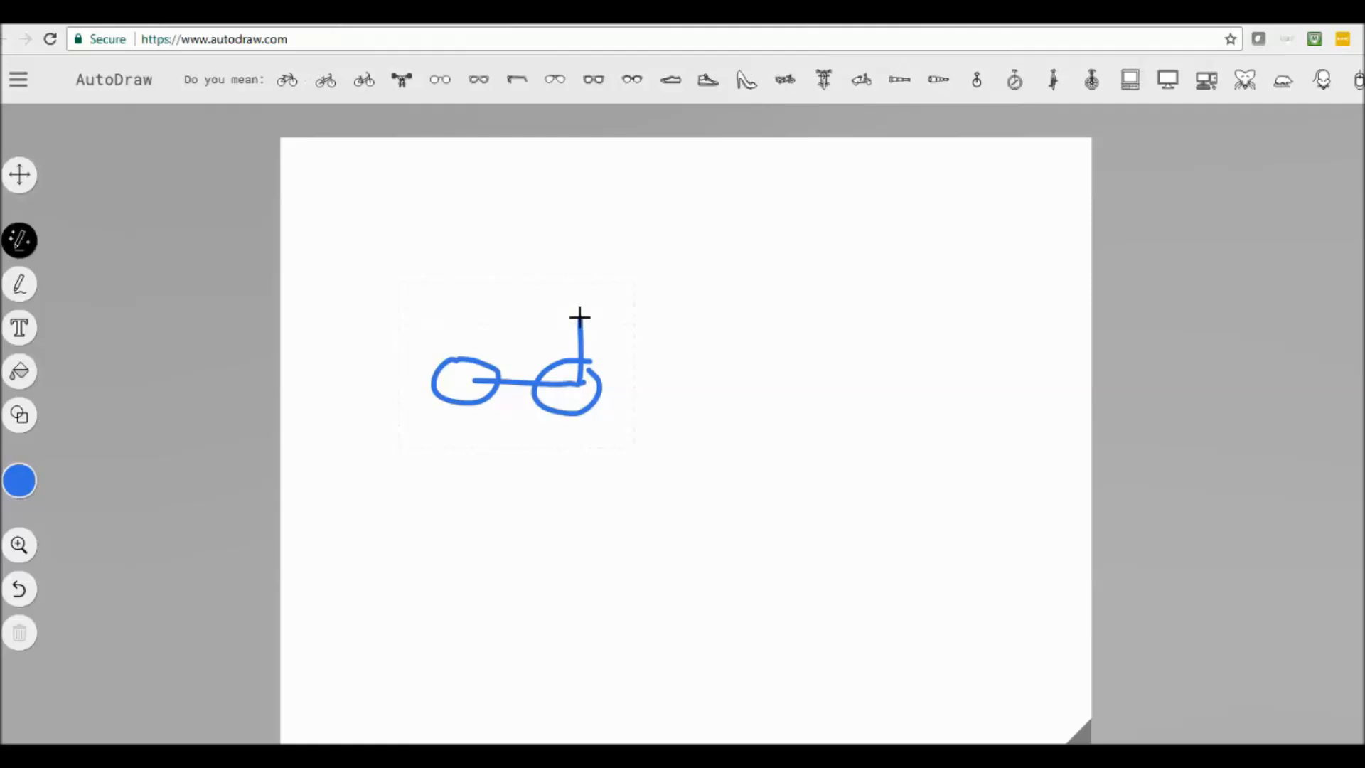
pyautogui.moveTo(422, 104)
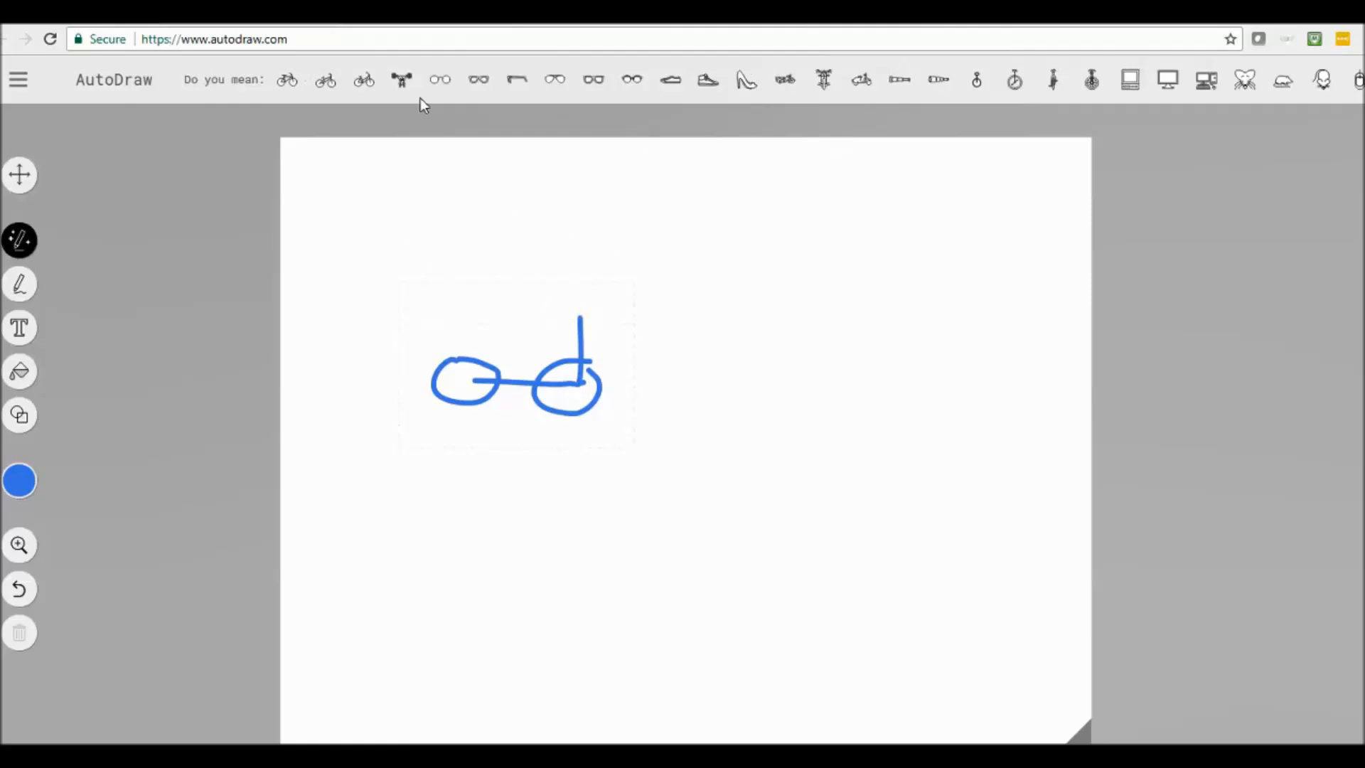
# Step: Swap the rough blue doodle for the bicycle clip art from the 'Do you mean' suggestions
pyautogui.click(287, 79)
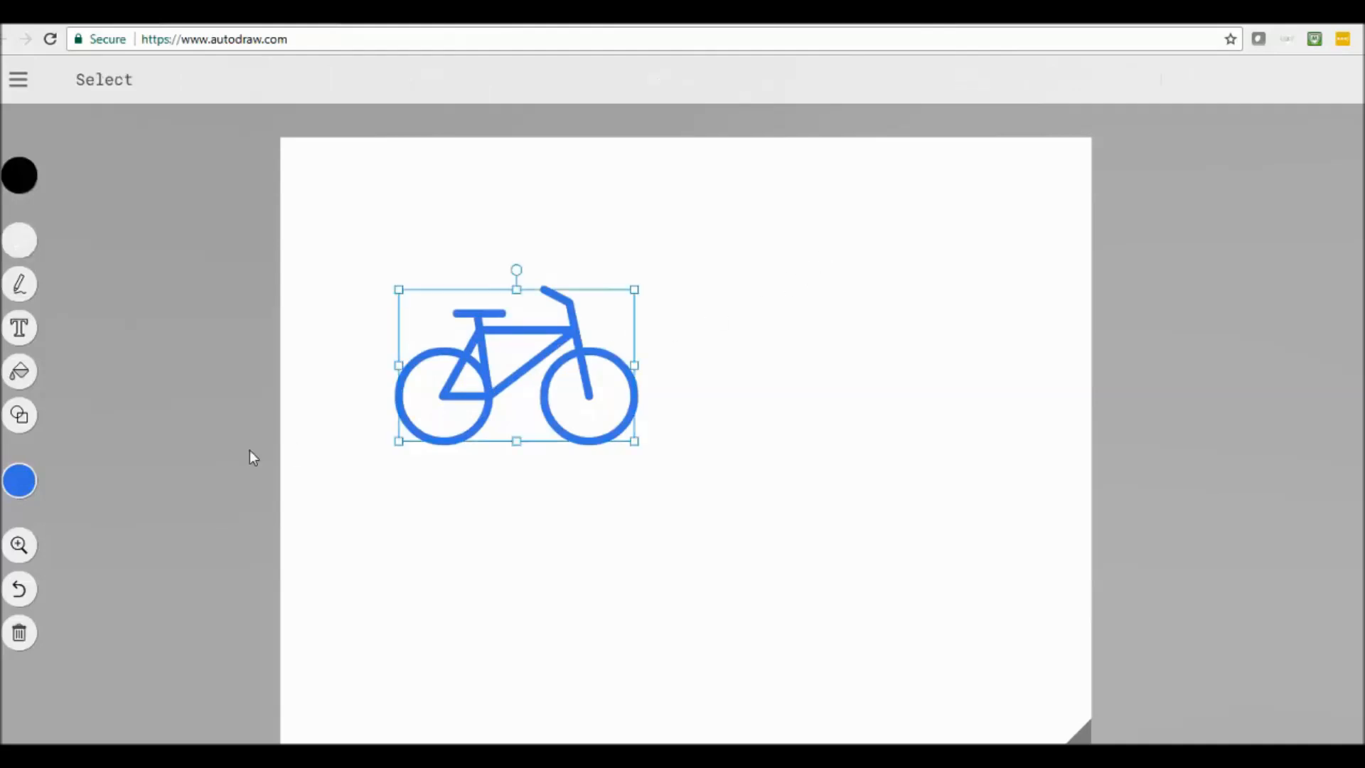
# Step: Recolour the selected bicycle from blue to purple using the toolbar colour palette
pyautogui.click(19, 481)
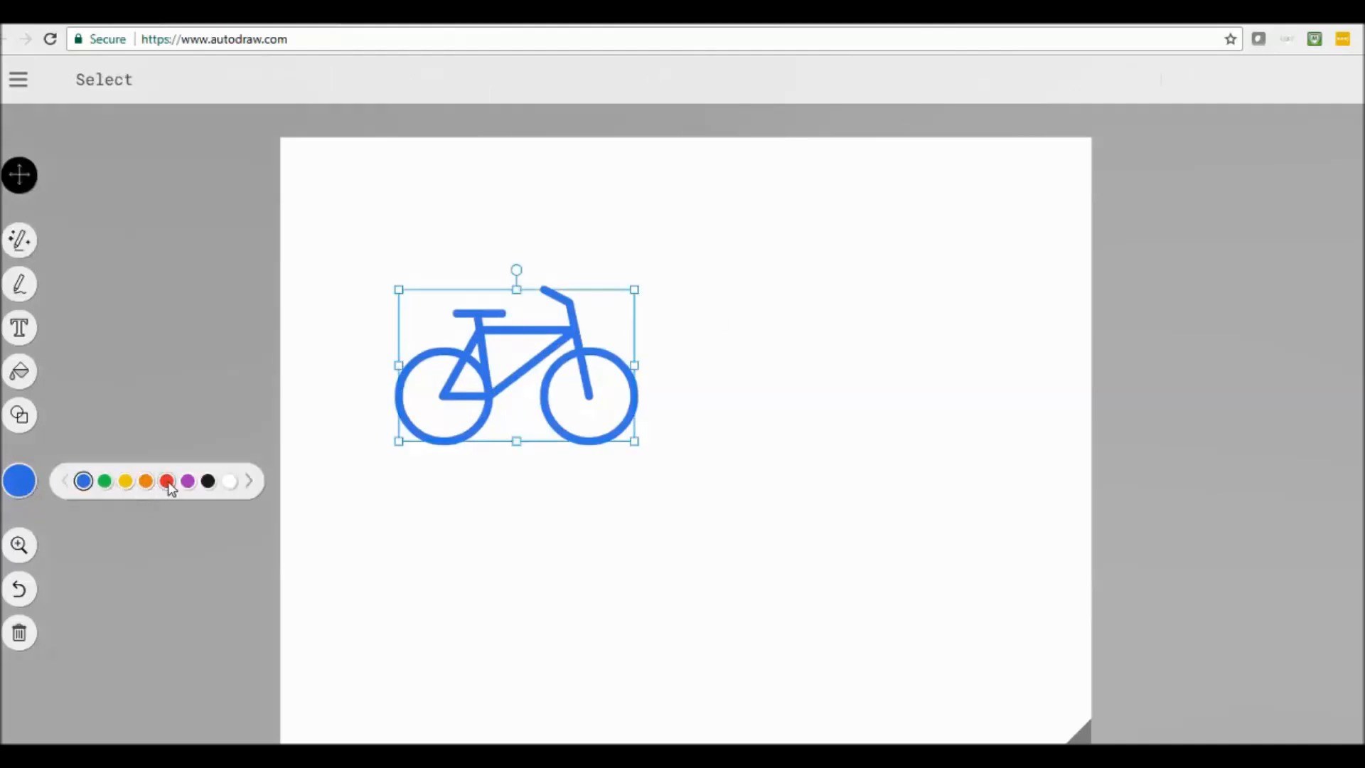
pyautogui.click(187, 481)
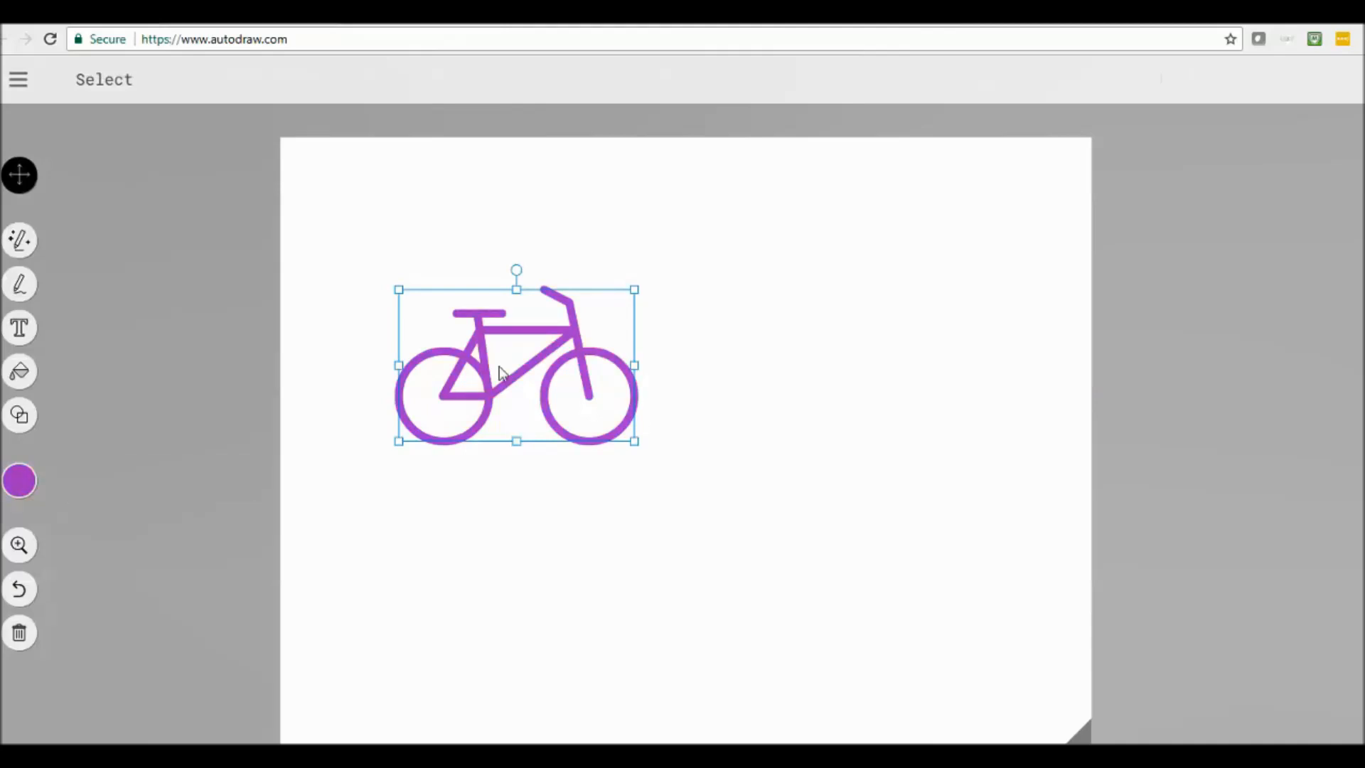
pyautogui.moveTo(481, 381)
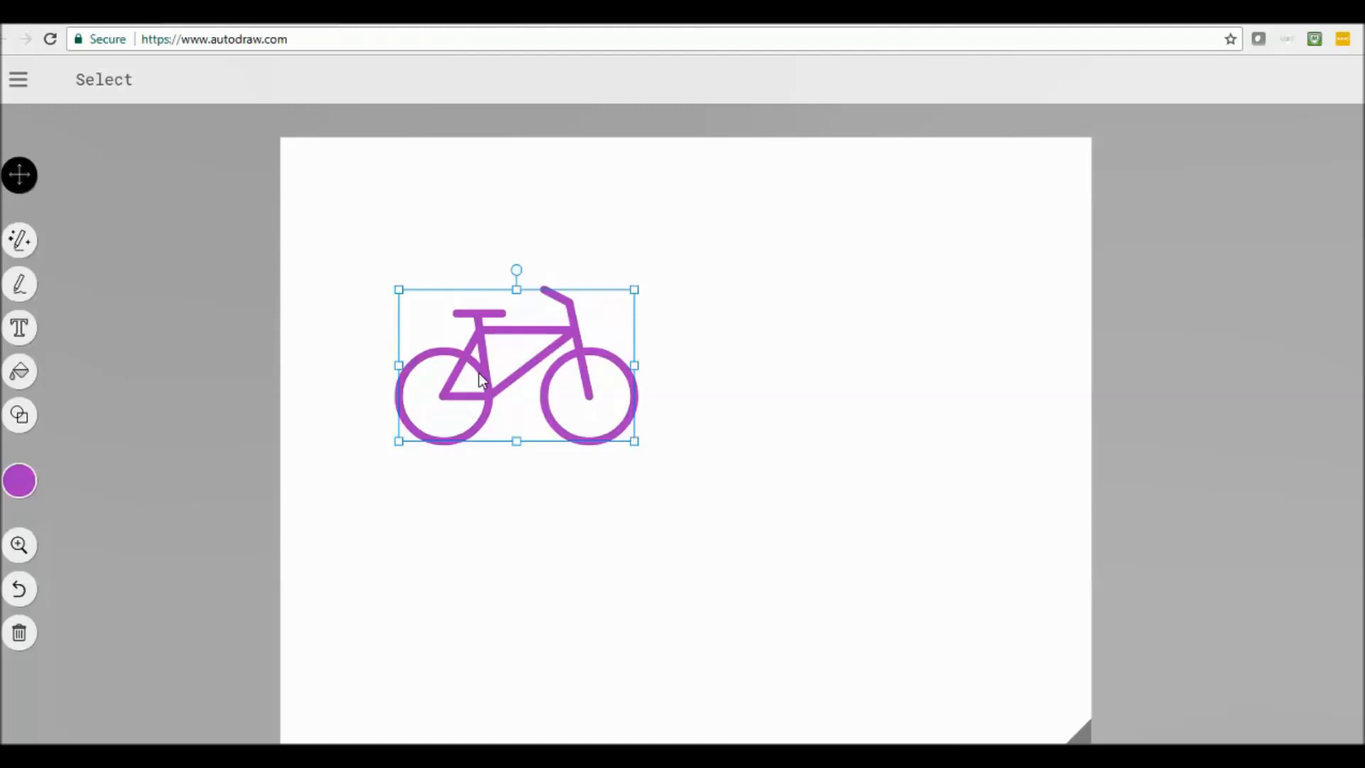
pyautogui.moveTo(470, 409)
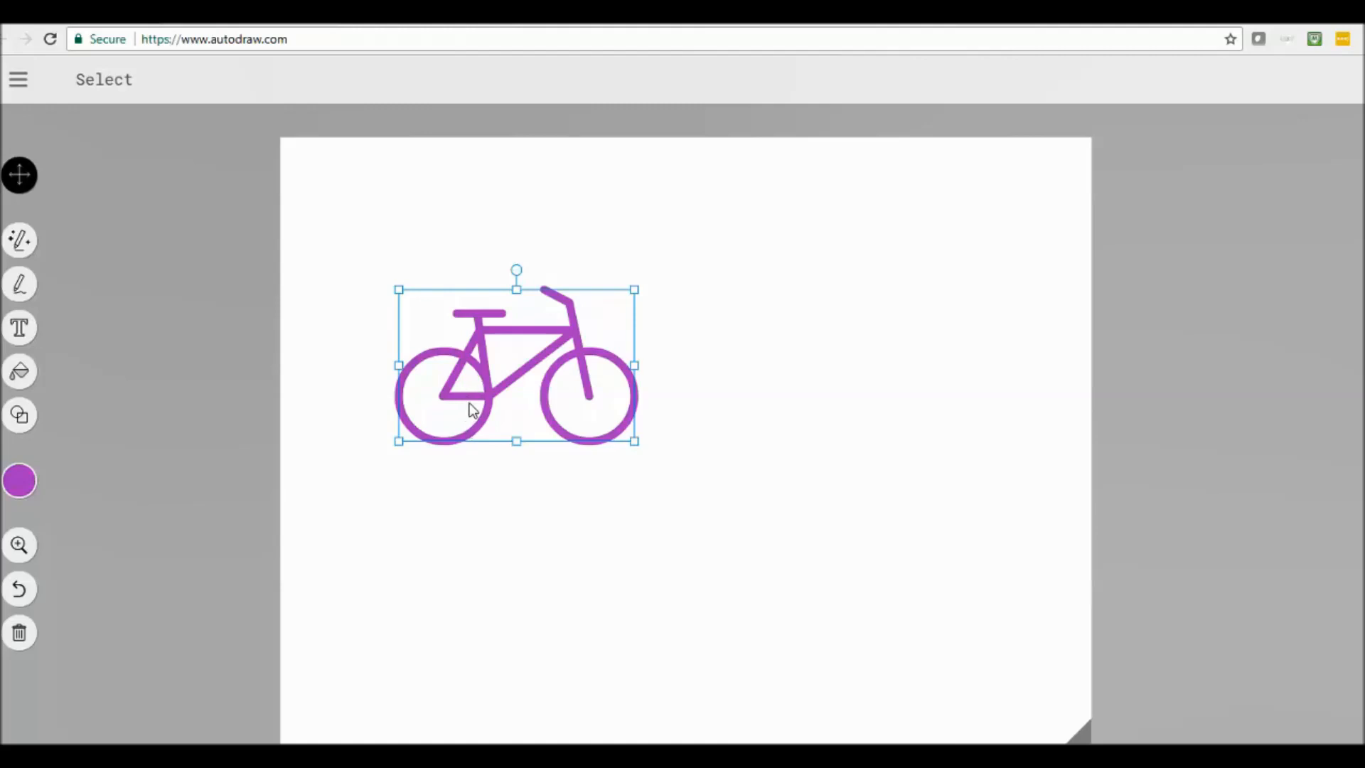
pyautogui.moveTo(509, 397)
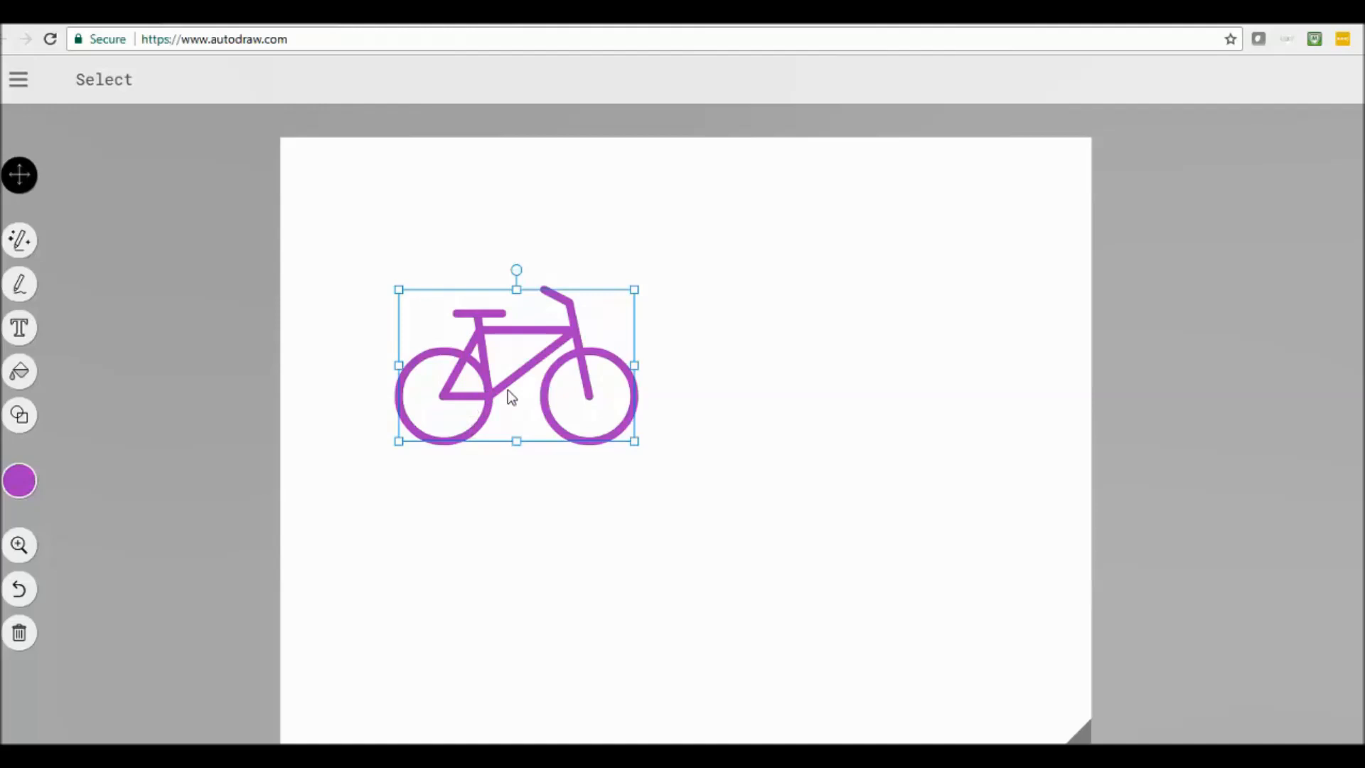
pyautogui.moveTo(19, 240)
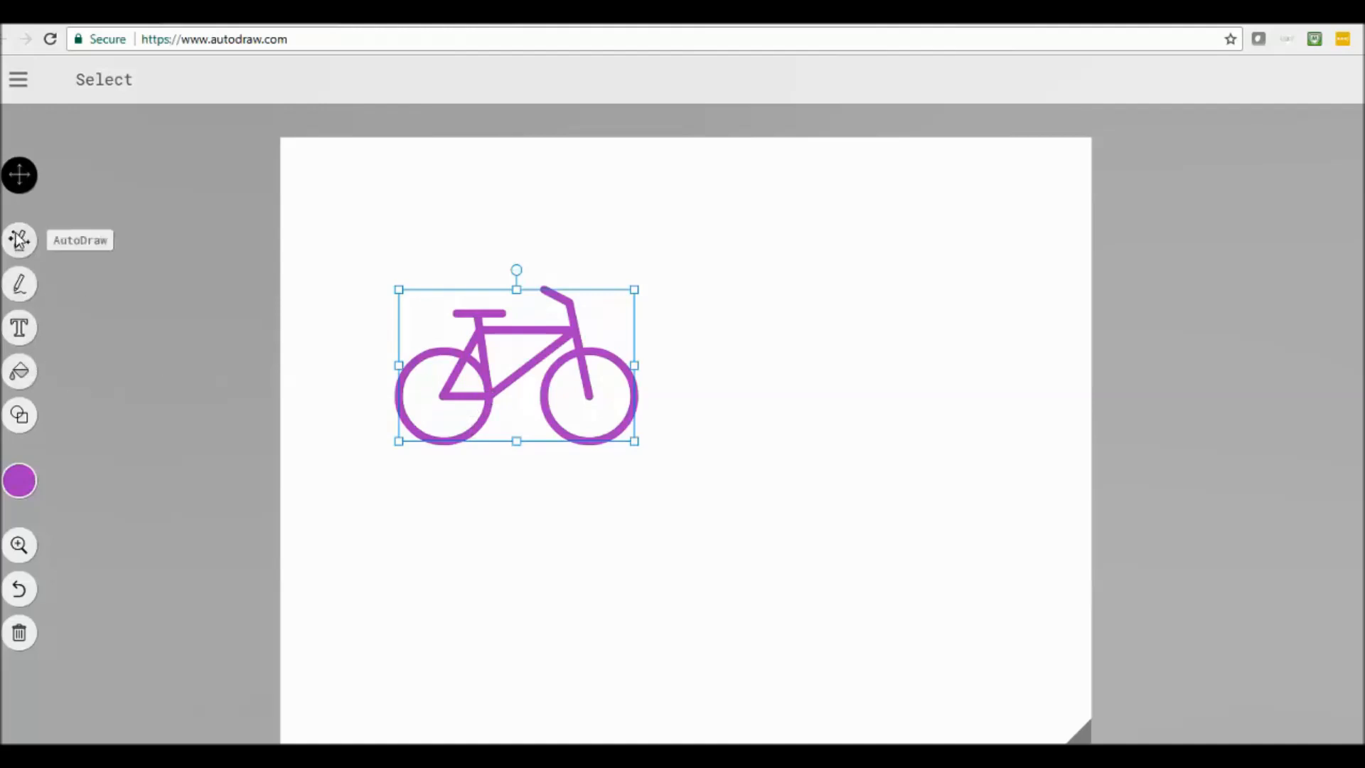
pyautogui.moveTo(19, 284)
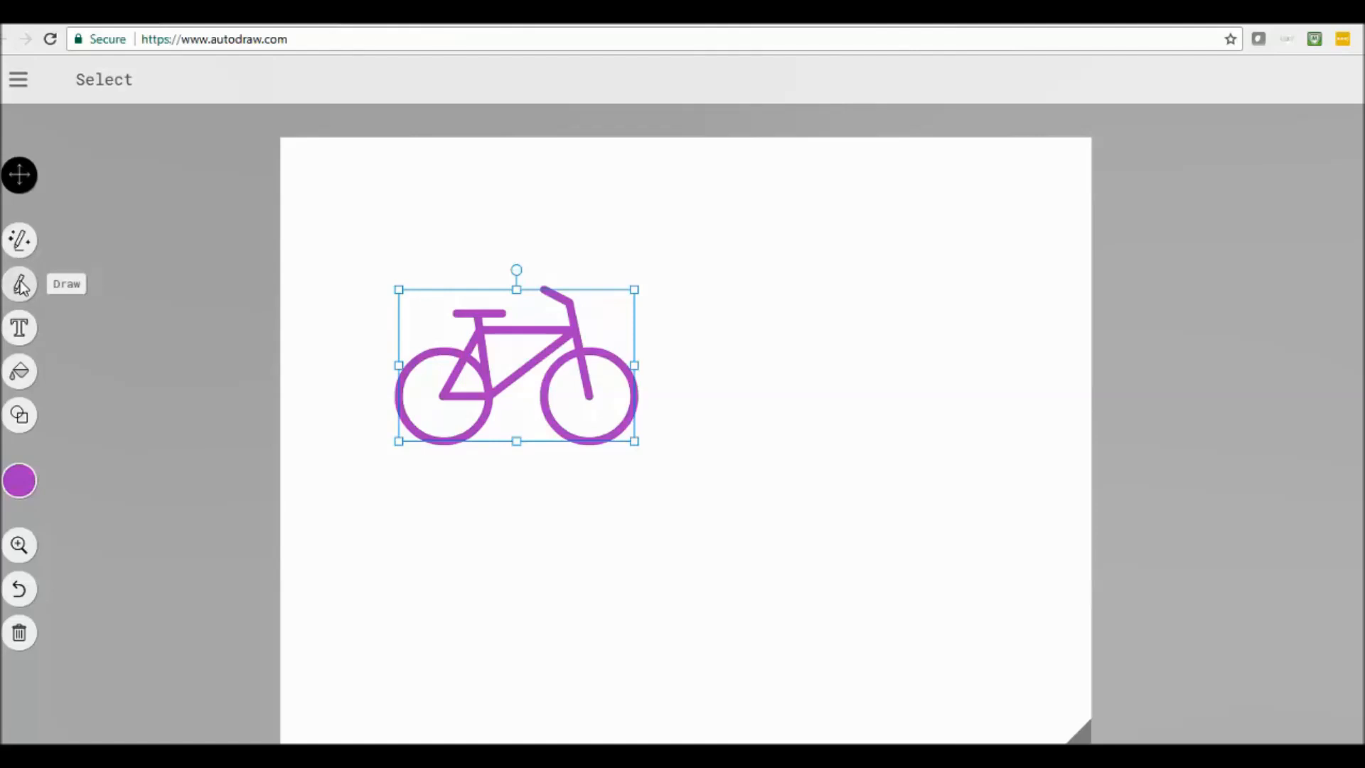
pyautogui.moveTo(19, 329)
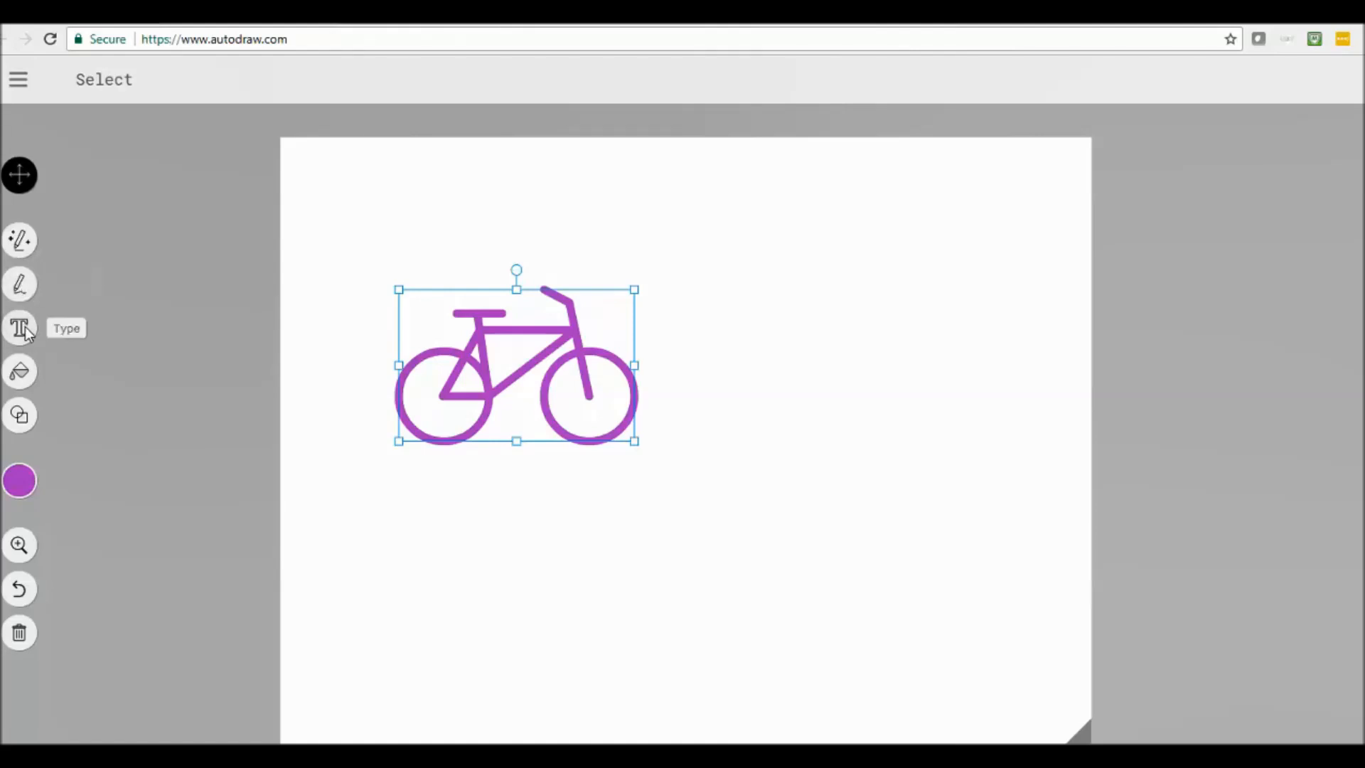
pyautogui.moveTo(20, 372)
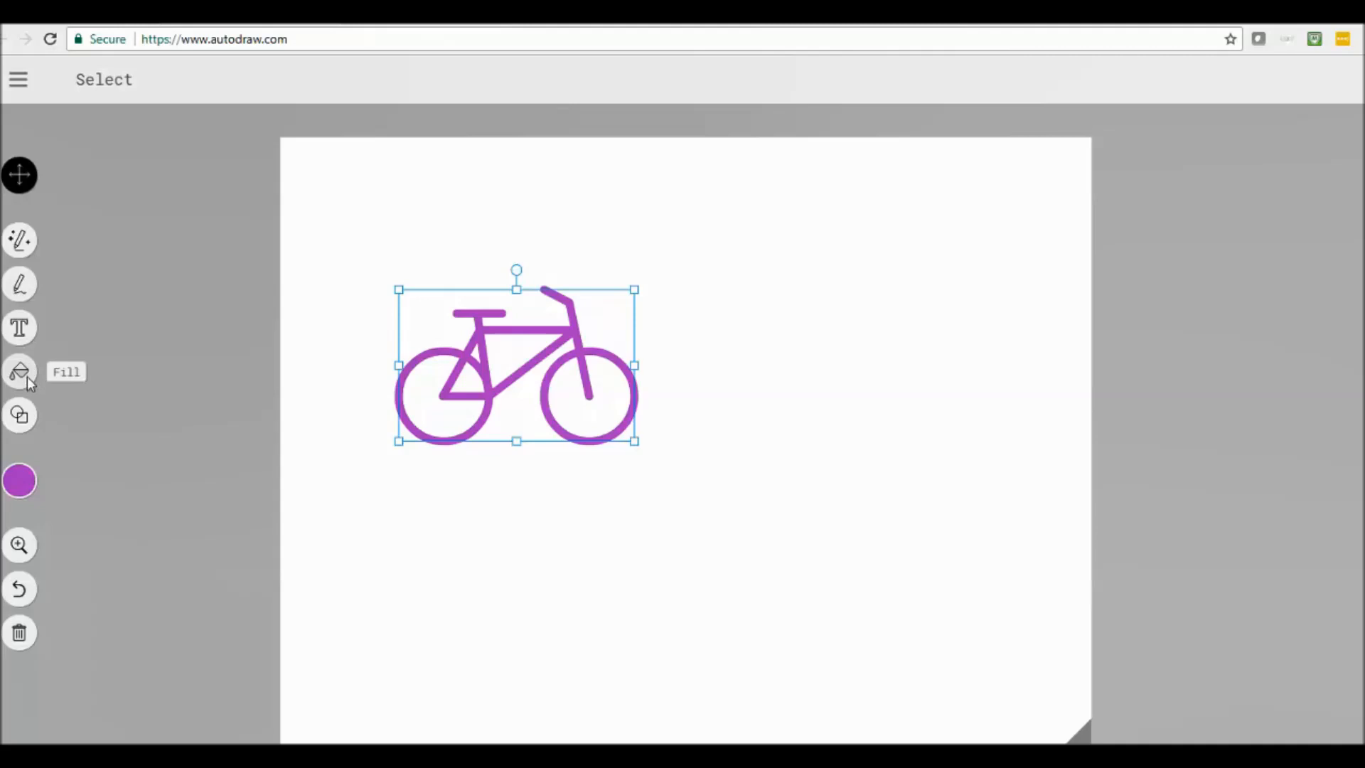
# Step: Undo the purple colouring so the bicycle returns to blue, leaving the bicycle selected
pyautogui.click(19, 480)
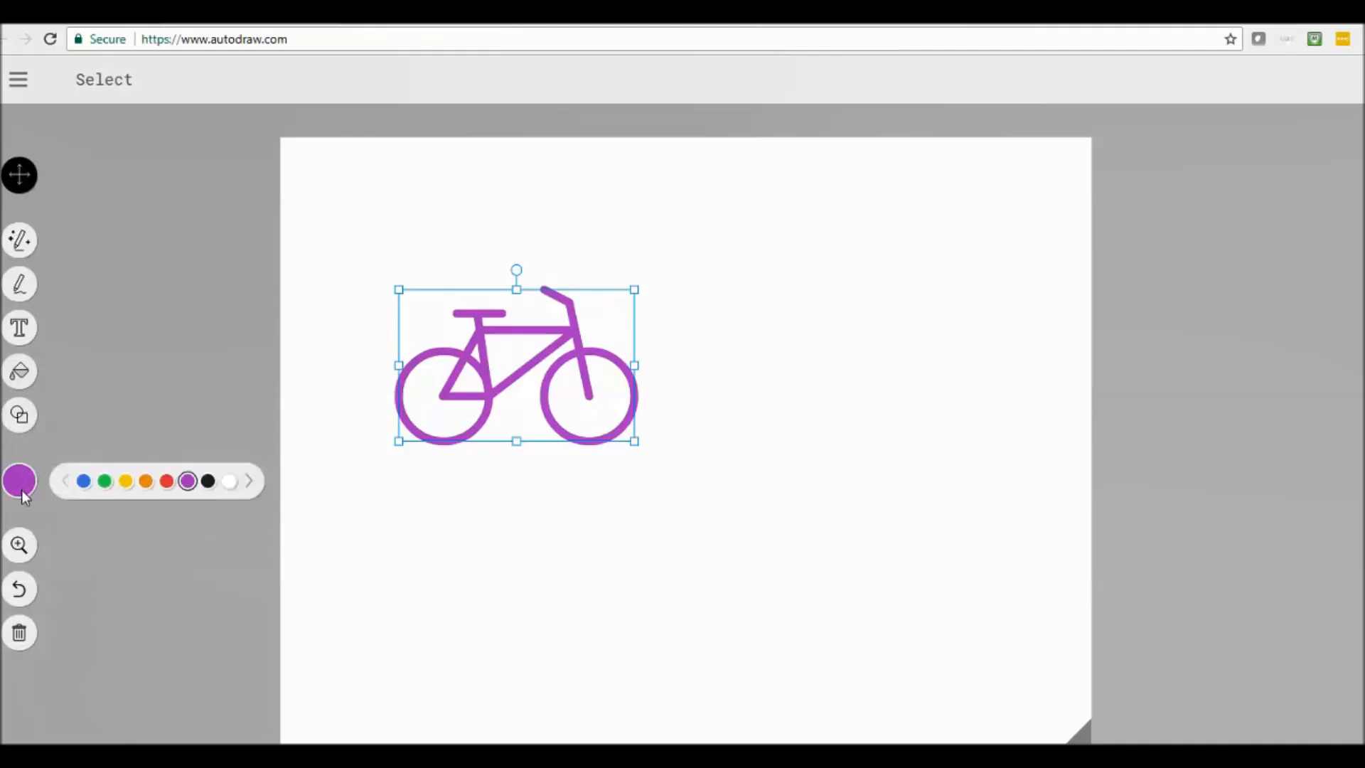
pyautogui.moveTo(19, 545)
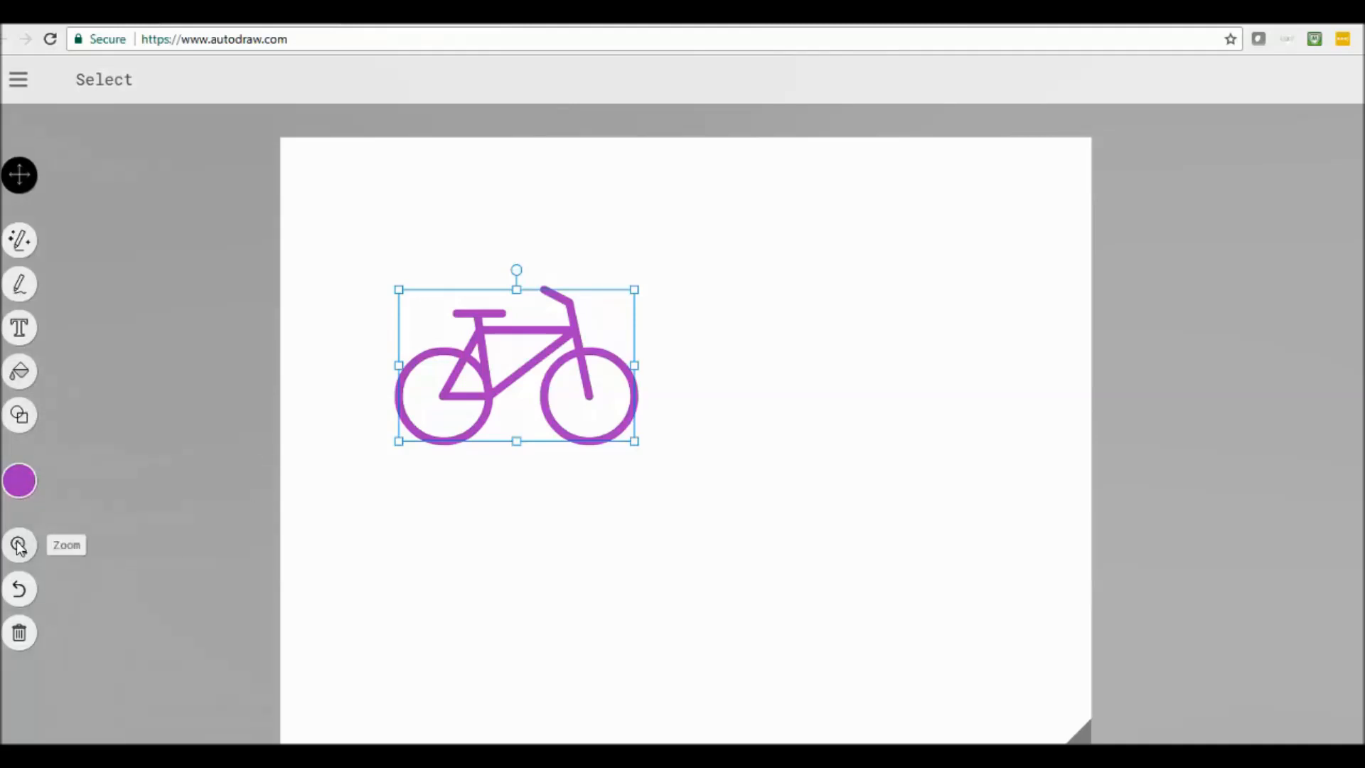
pyautogui.click(19, 589)
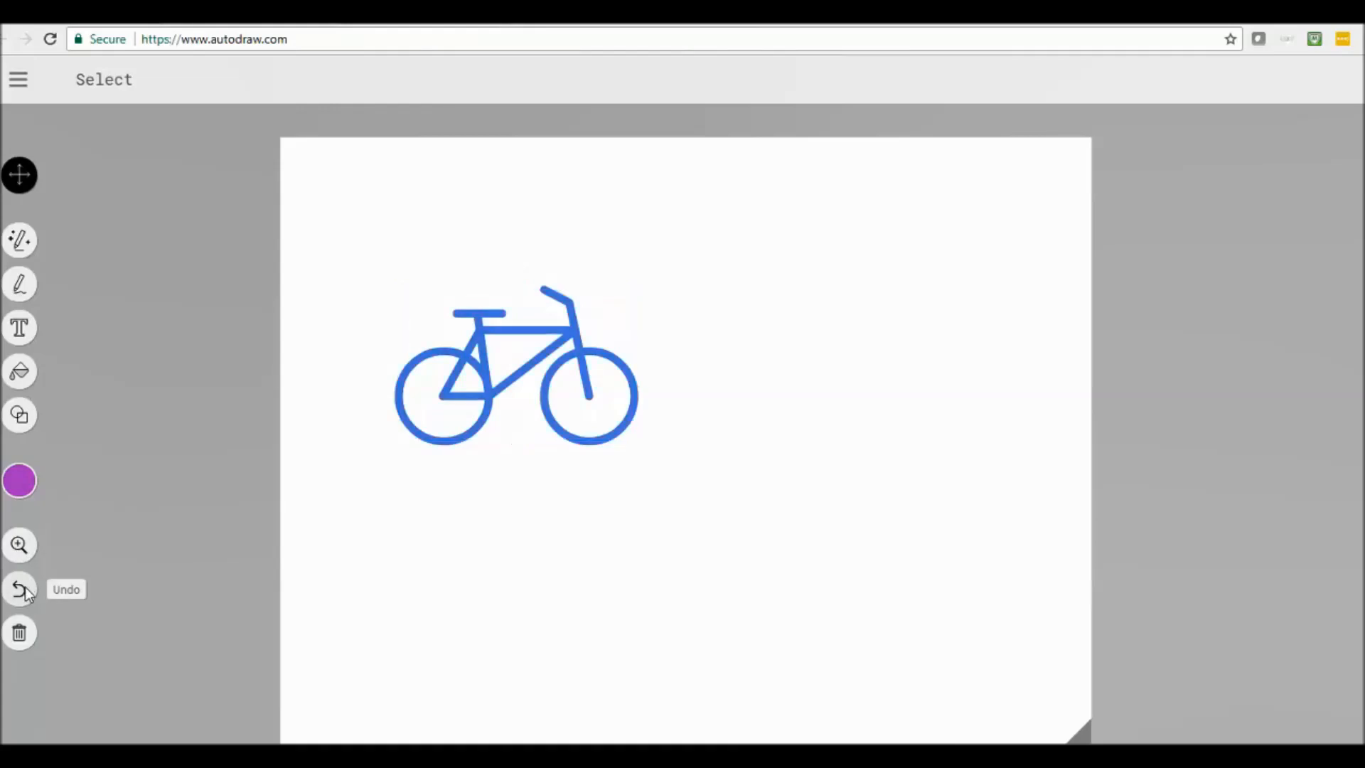
pyautogui.moveTo(19, 633)
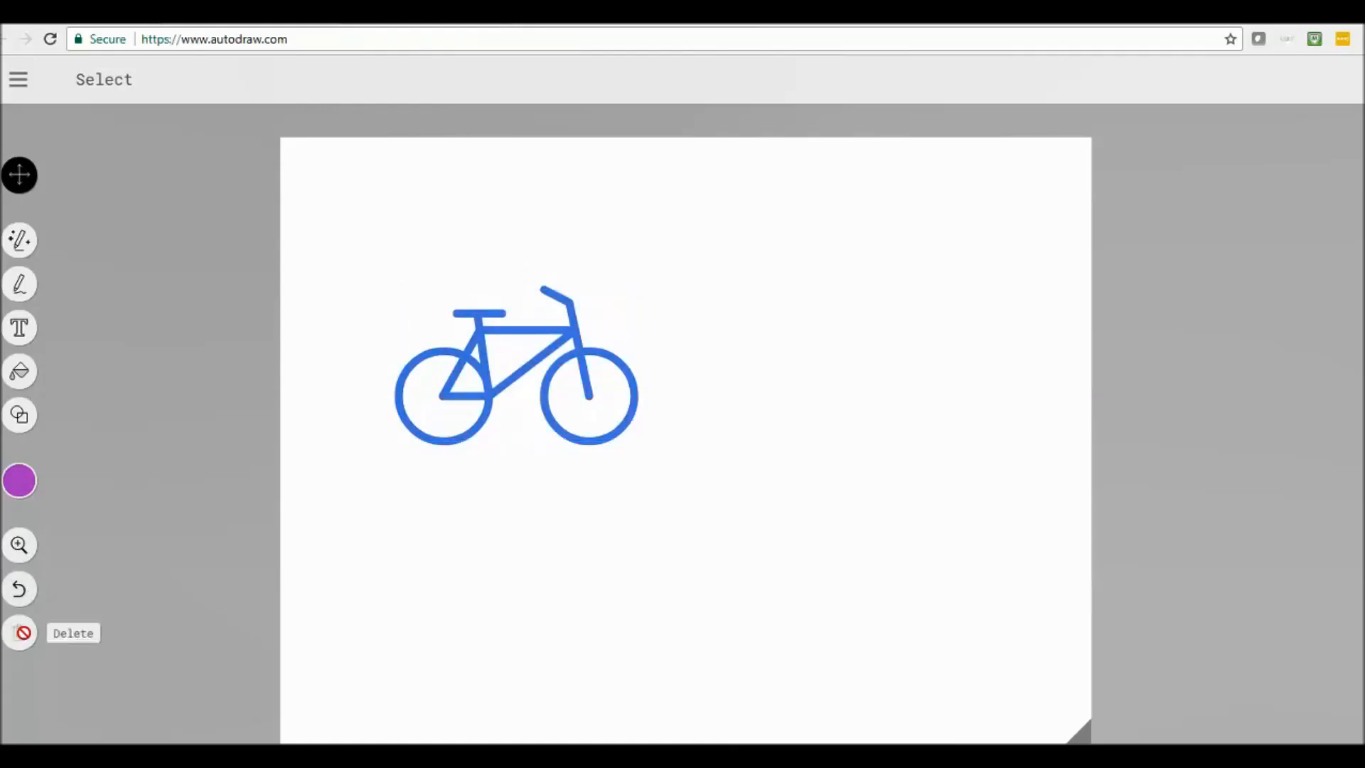
pyautogui.click(470, 427)
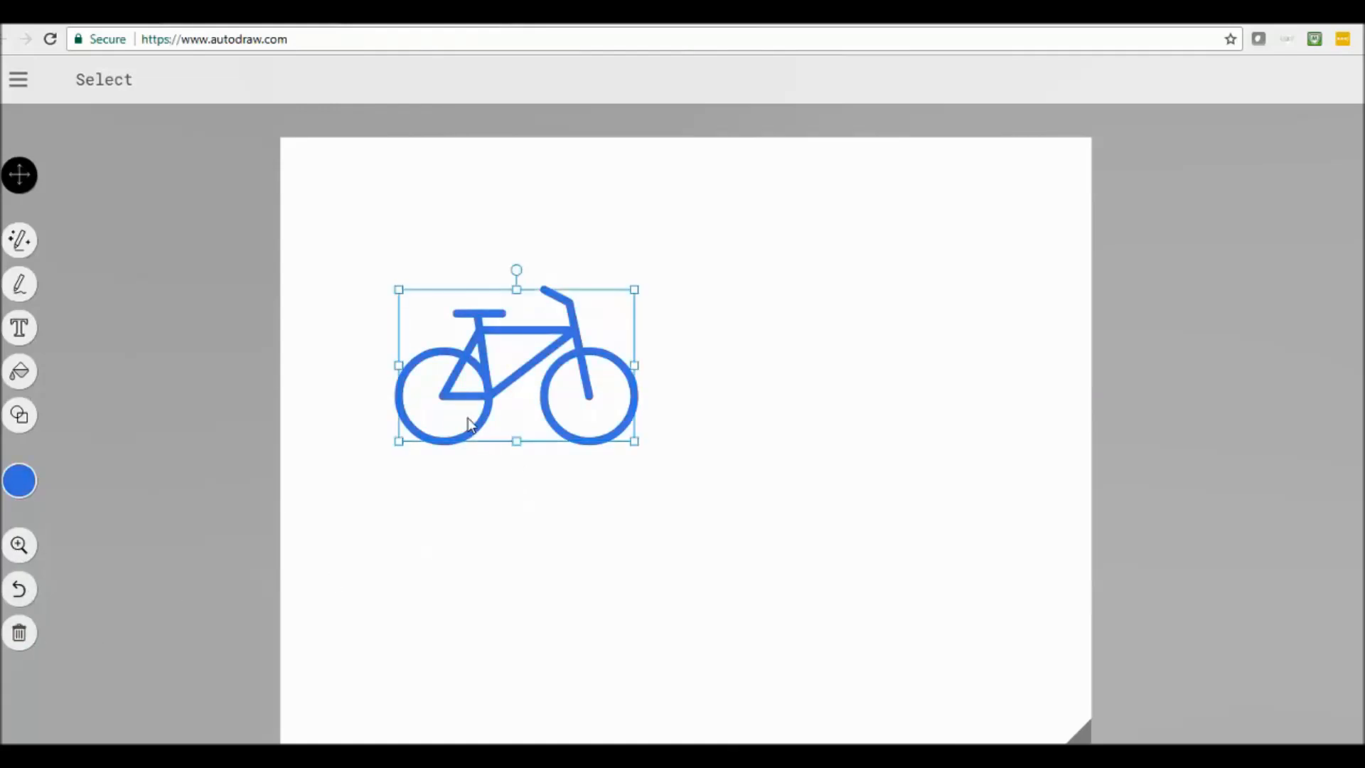
# Step: Start over on a blank canvas from the hamburger menu, discarding the bicycle
pyautogui.click(17, 79)
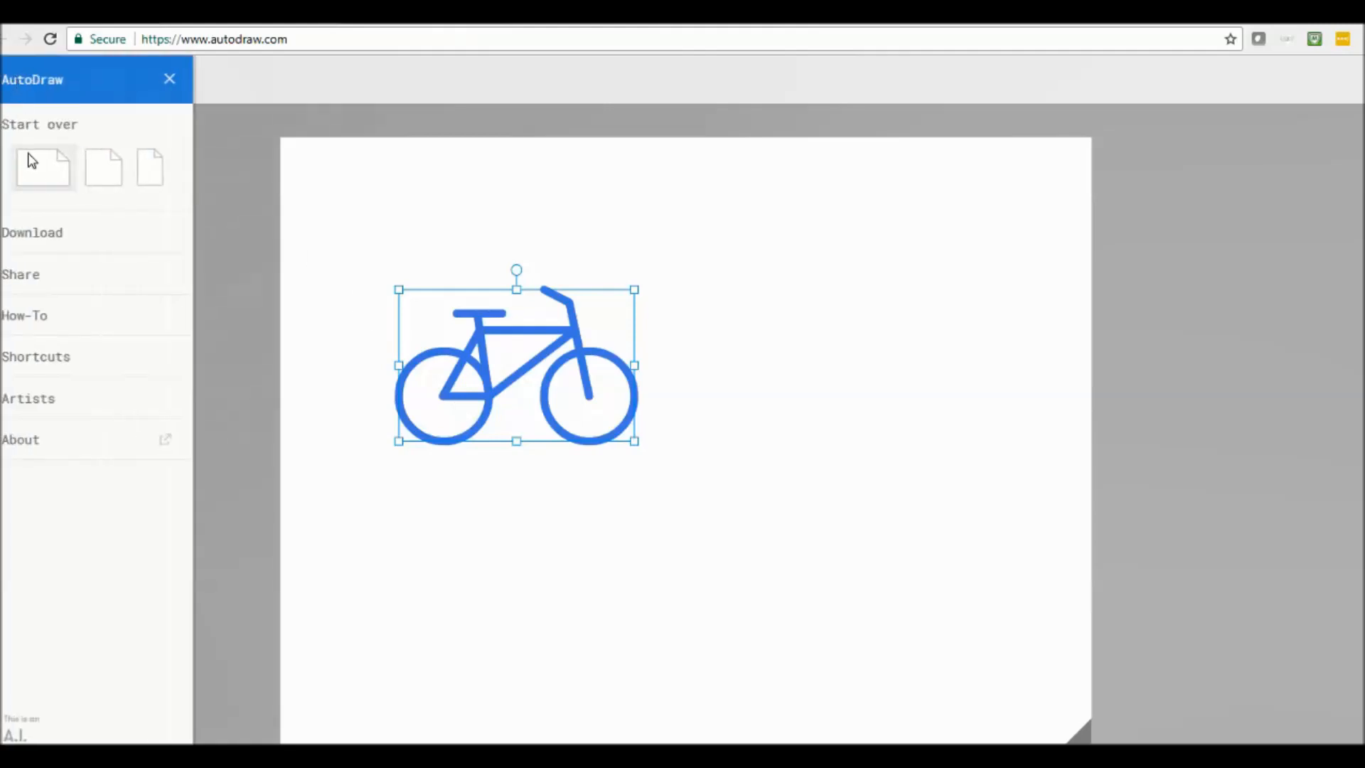
pyautogui.click(44, 167)
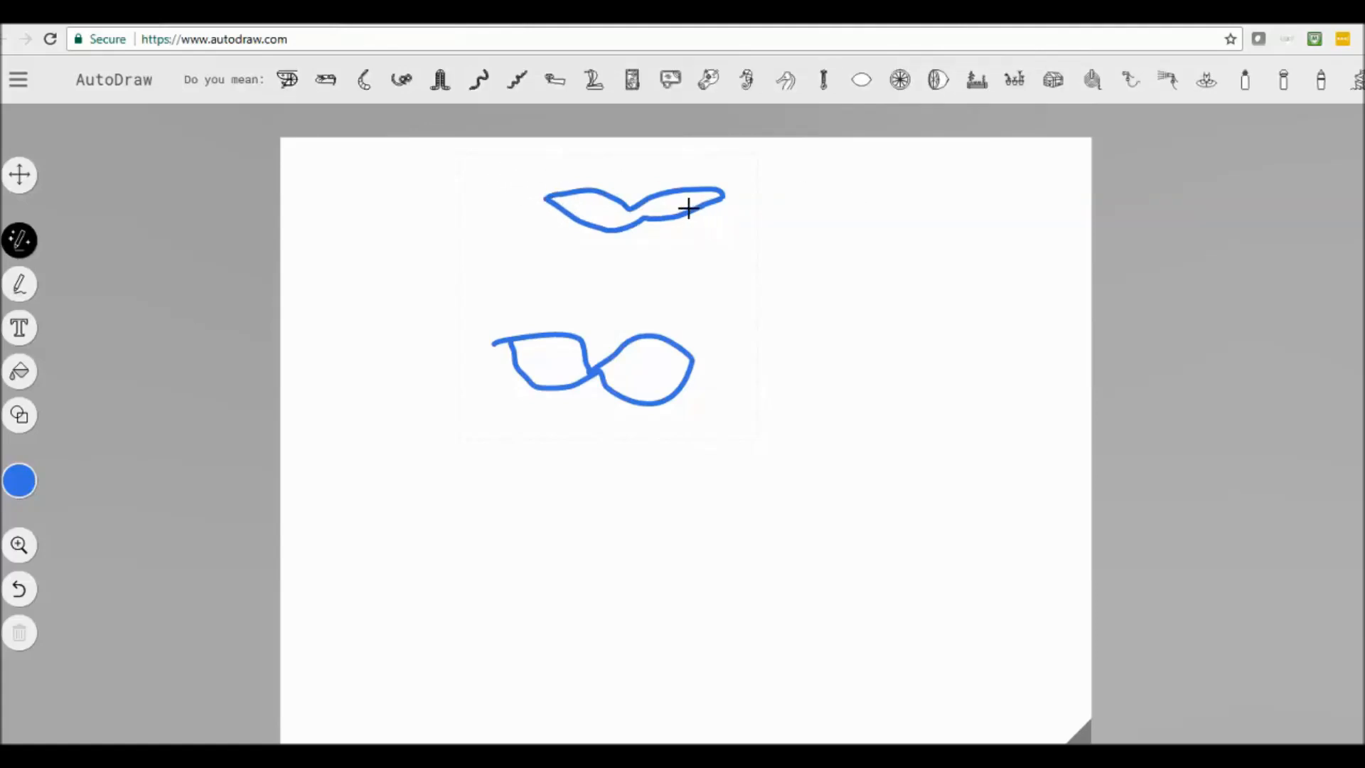
pyautogui.moveTo(167, 544)
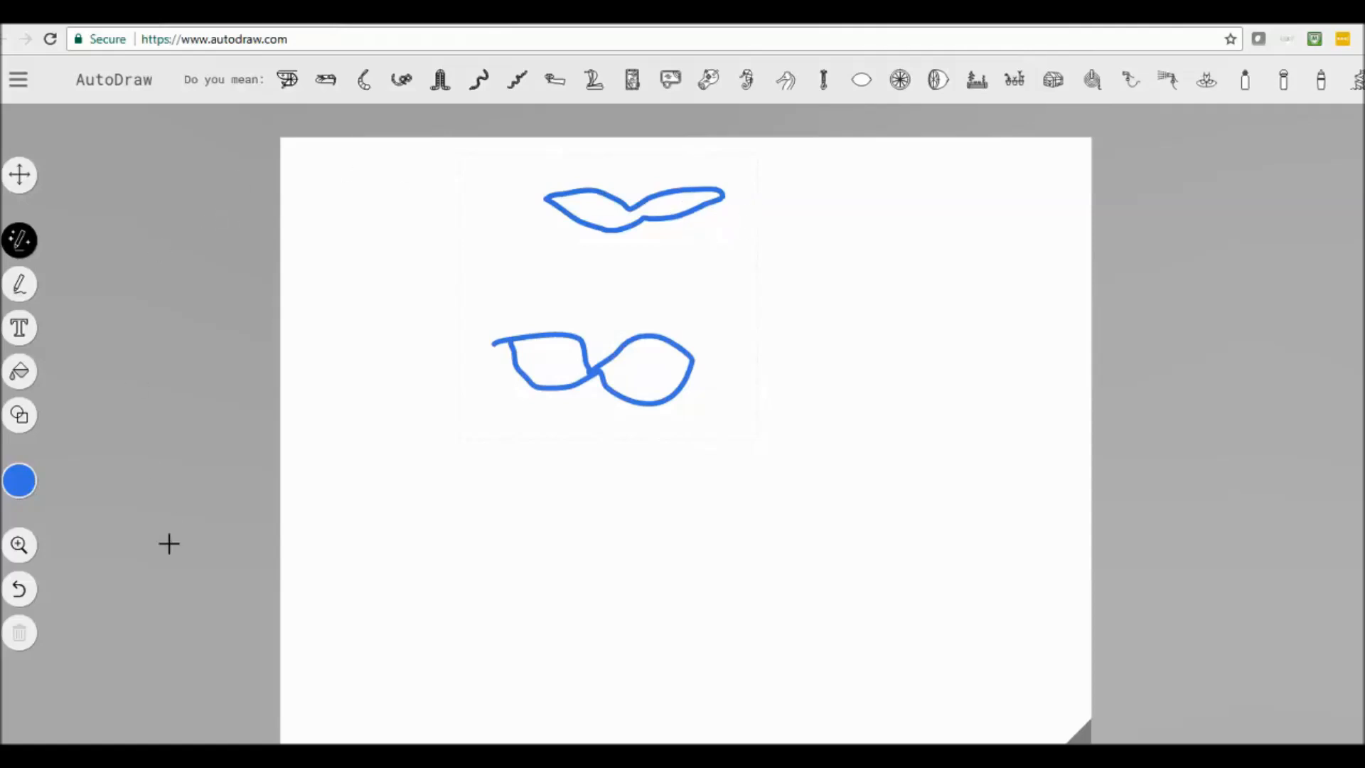
# Step: Undo the two rough doodle strokes, clearing them from the canvas
pyautogui.click(19, 589)
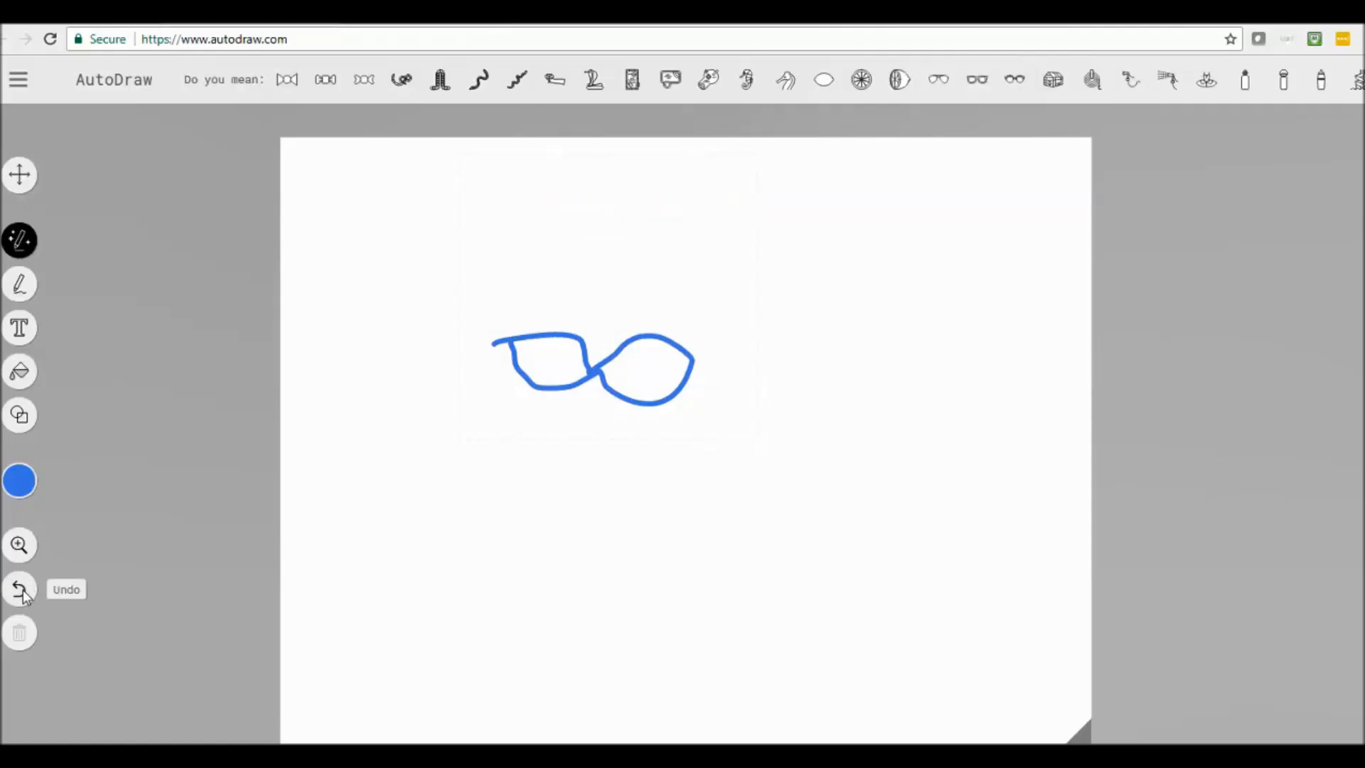
pyautogui.click(20, 590)
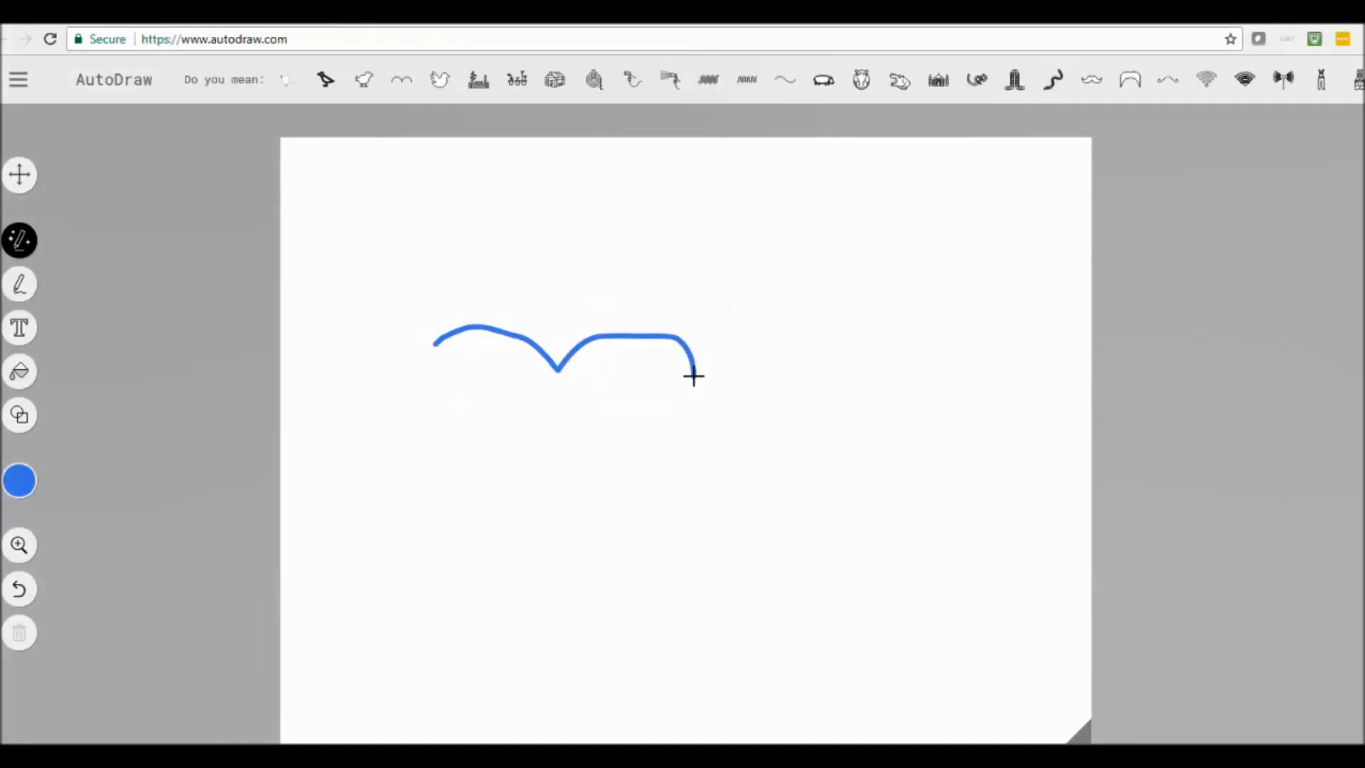
# Step: Replace the wavy doodle with the double-arch moustache clip art from the suggestions
pyautogui.click(401, 79)
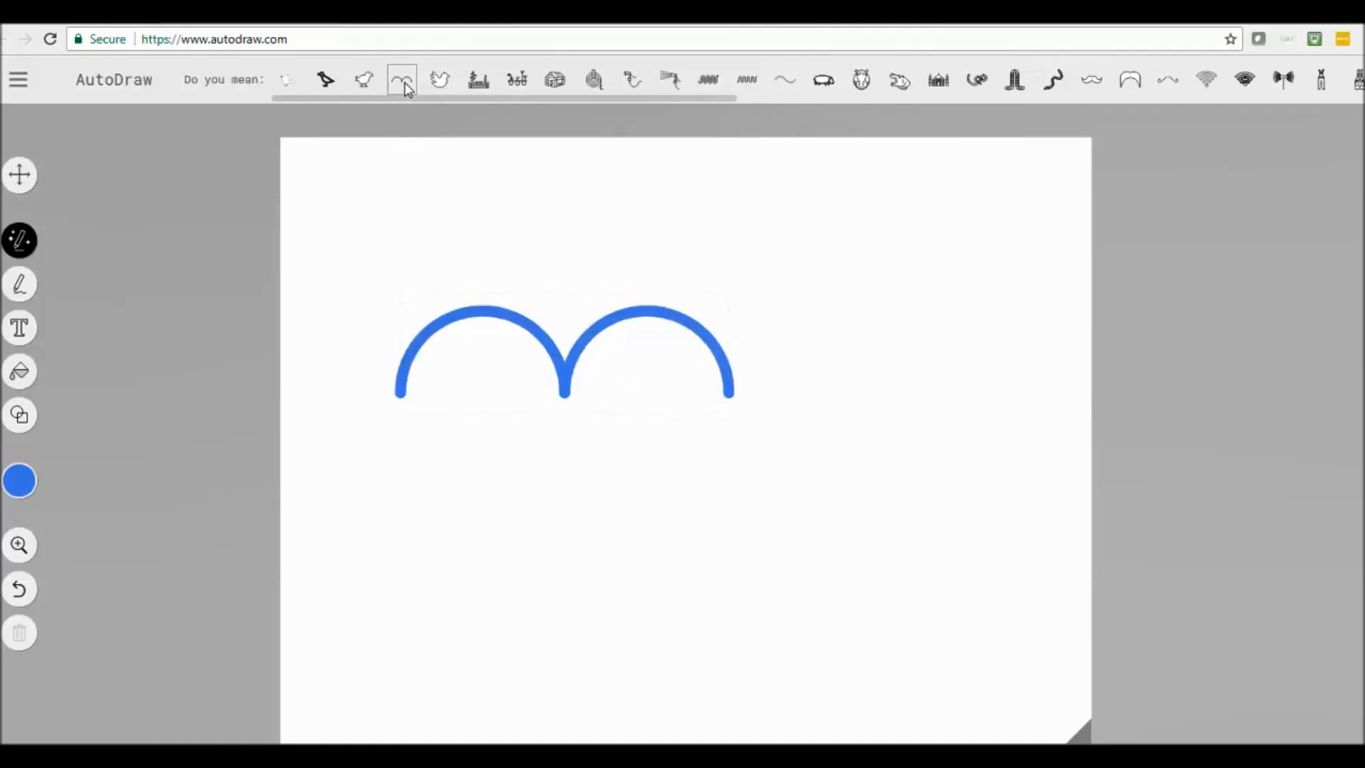
pyautogui.moveTo(1149, 82)
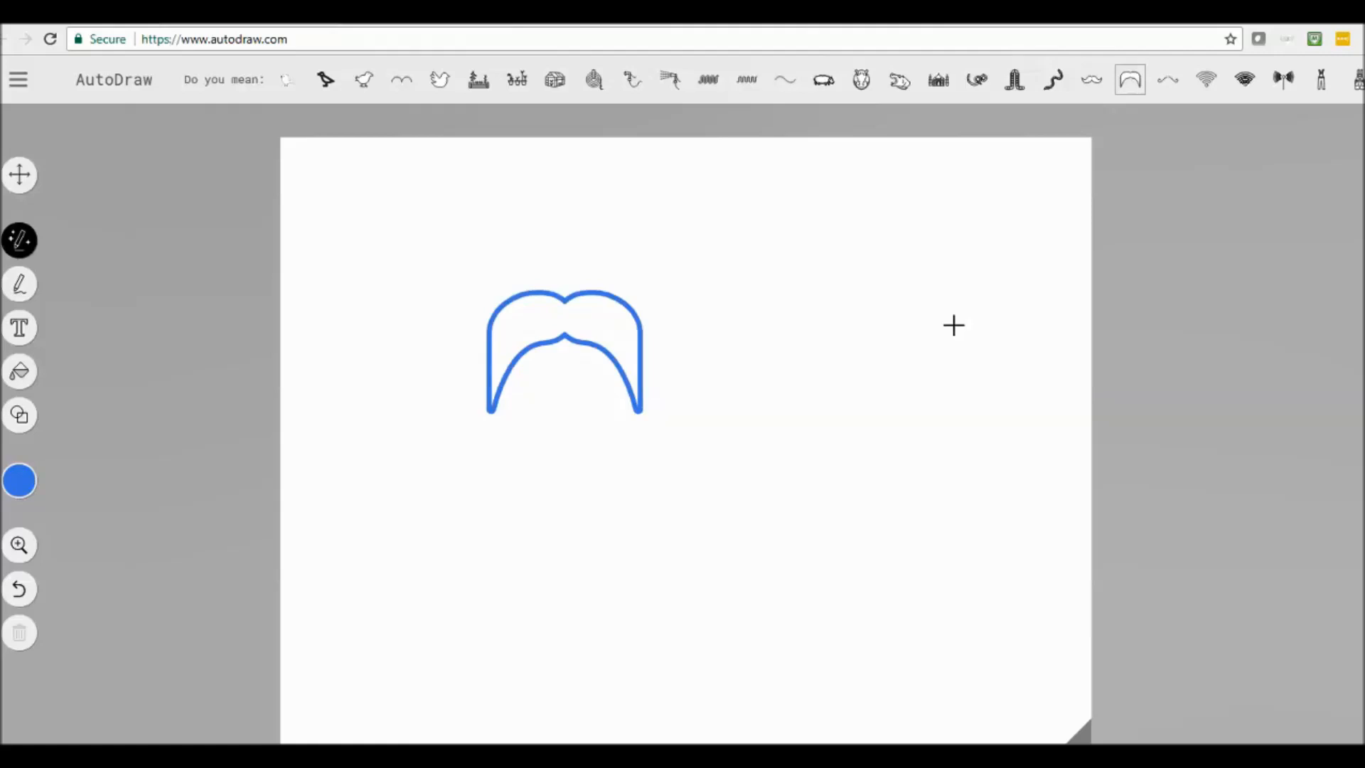
pyautogui.moveTo(970, 328)
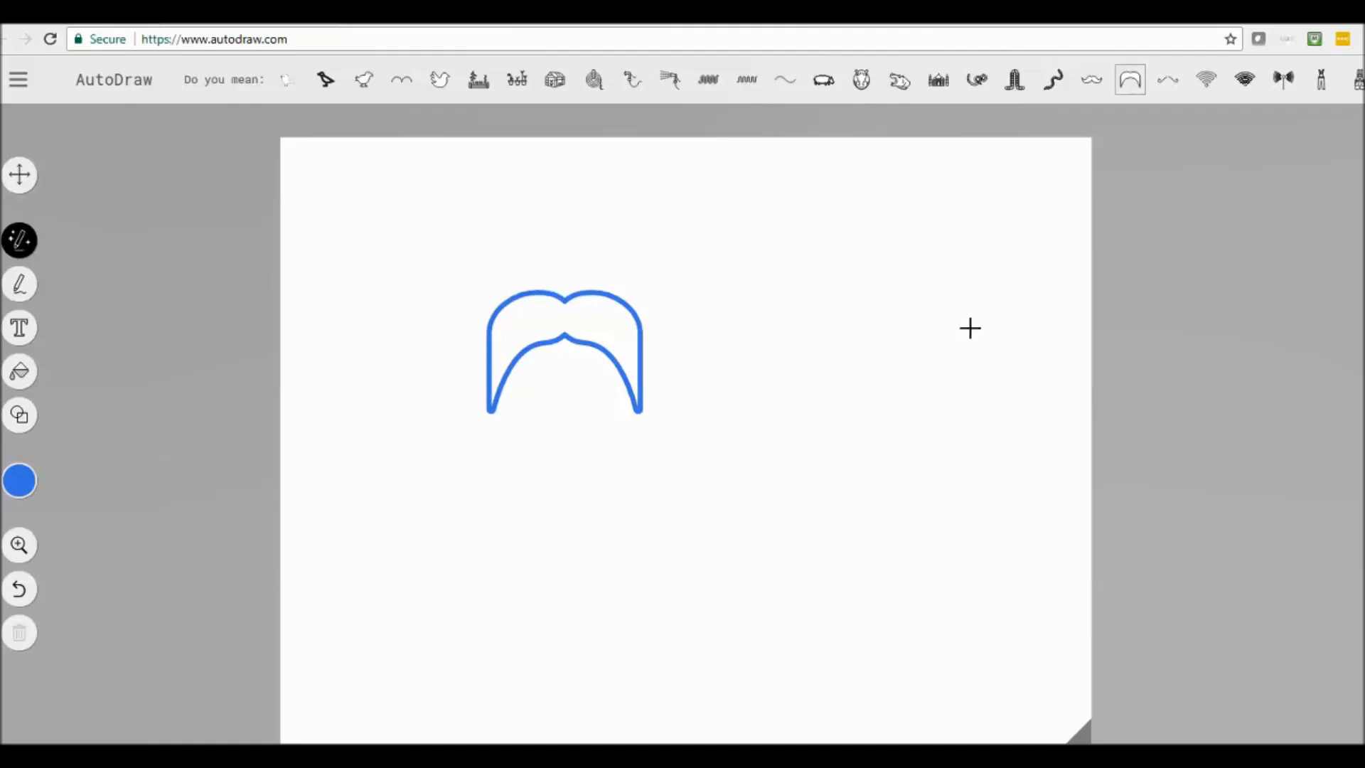